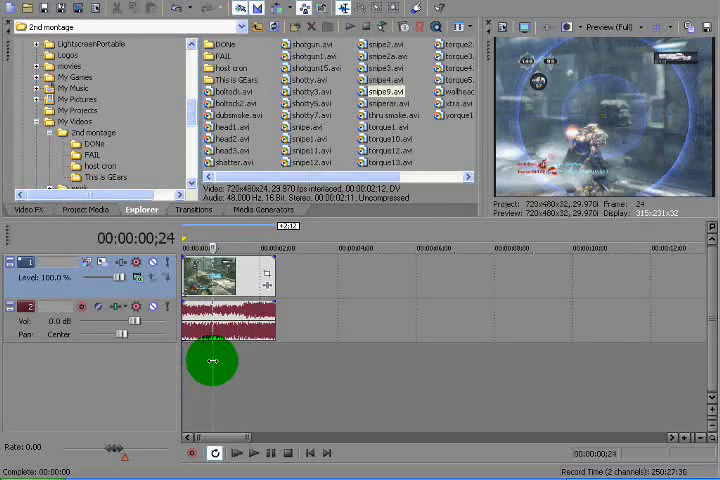
Show the Video FX list with its effect presets.
left_click(28, 208)
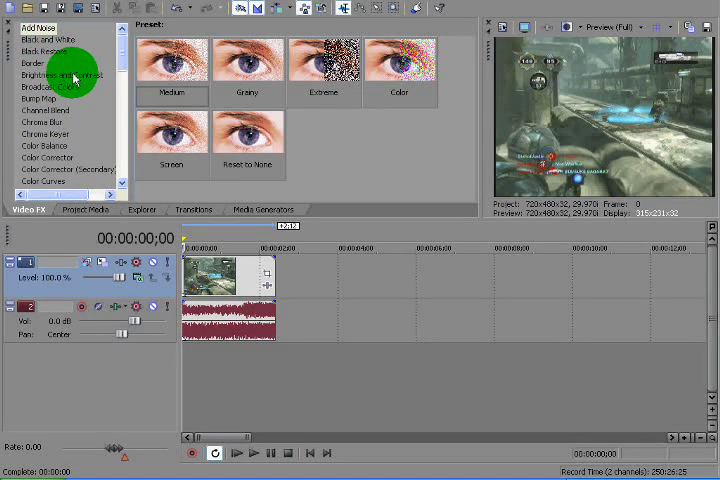
Apply the Brightness and Contrast effect to the gameplay clip, opening its settings.
left_click(60, 76)
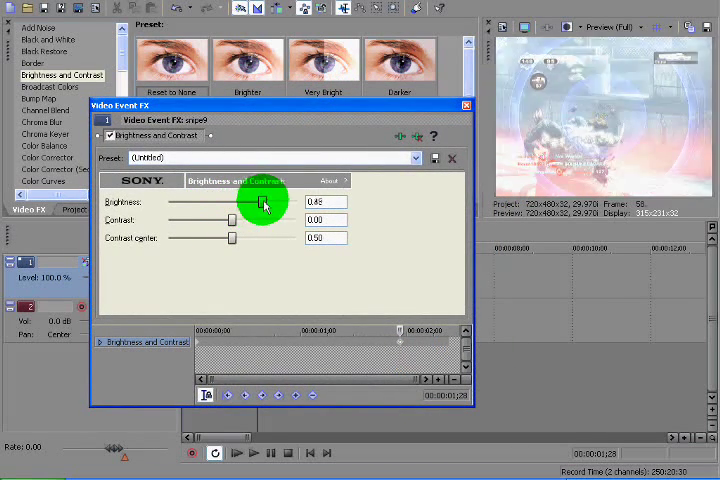
Raise Brightness to about 0.77 so the preview turns nearly white.
left_click_drag(264, 200, 284, 200)
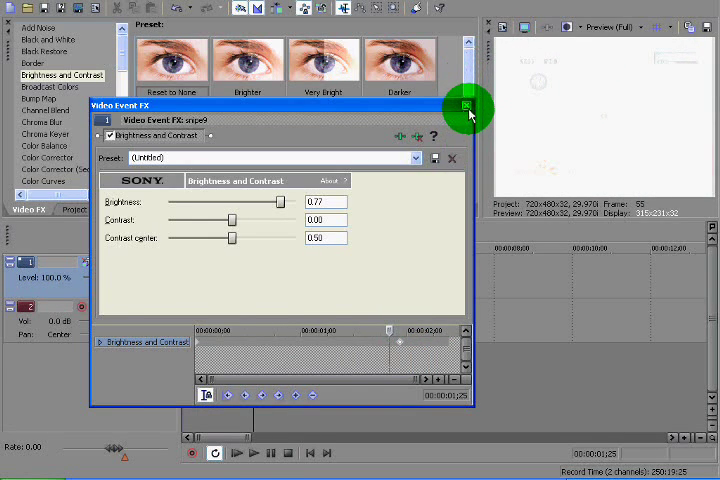
Close the effect settings and play the brightened clip from the start, then stop.
left_click(464, 108)
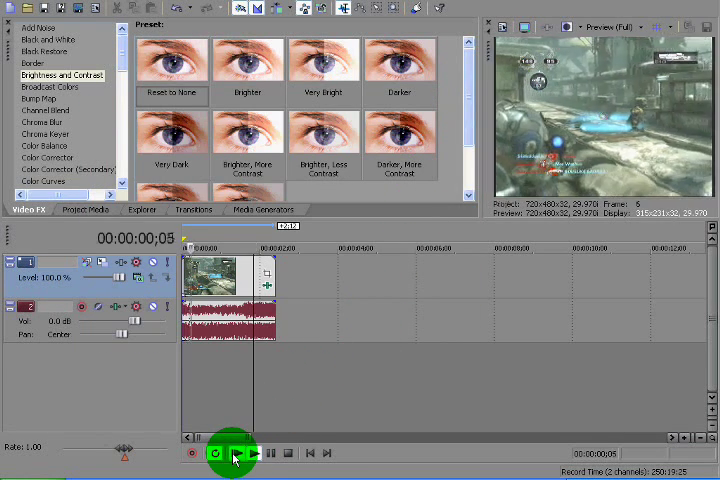
left_click(214, 452)
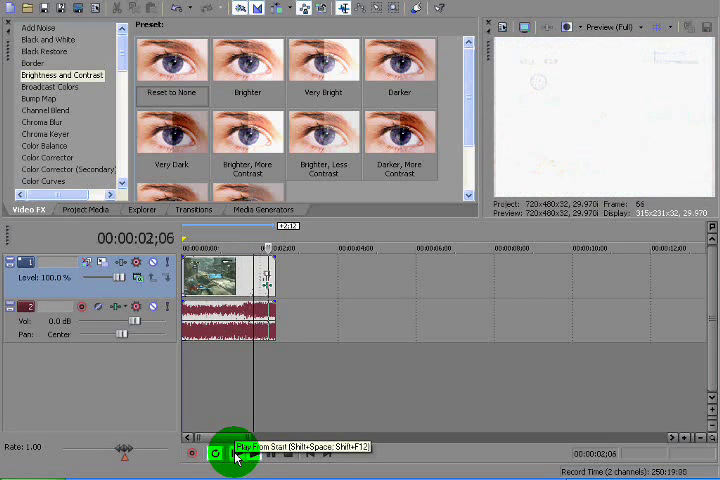
left_click(236, 452)
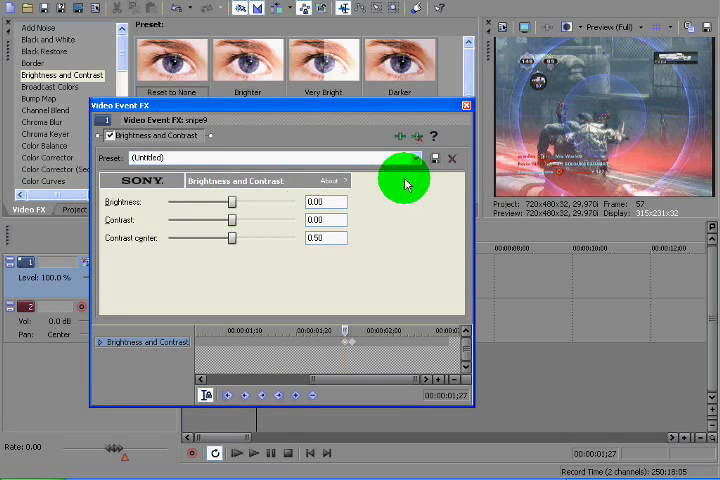
Keyframe a brightness flash at the headshot moment and close the effect settings.
left_click(236, 452)
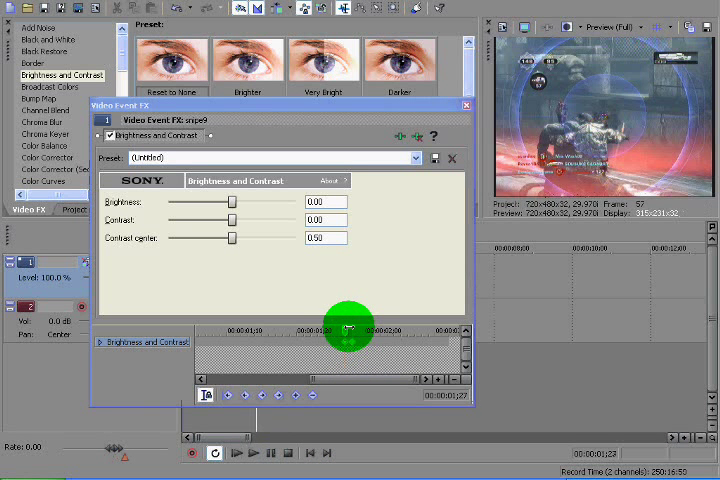
left_click_drag(228, 202, 268, 202)
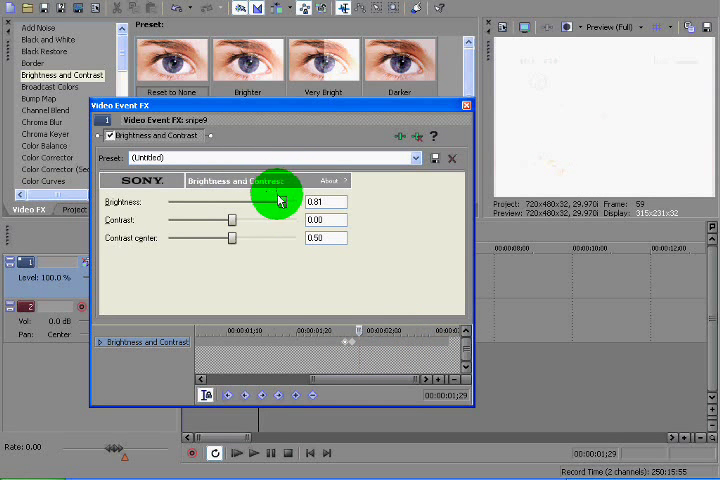
left_click_drag(280, 200, 232, 200)
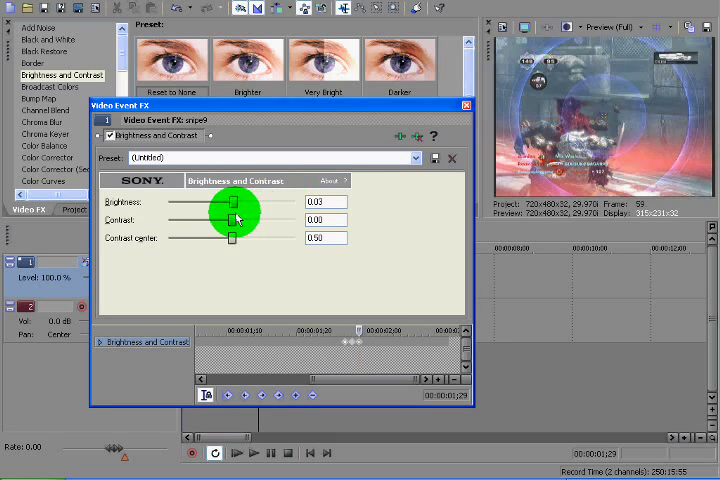
left_click_drag(236, 202, 230, 202)
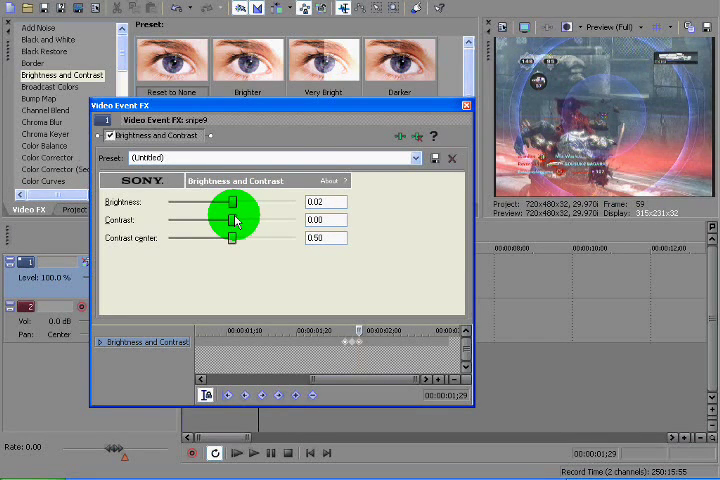
left_click(464, 104)
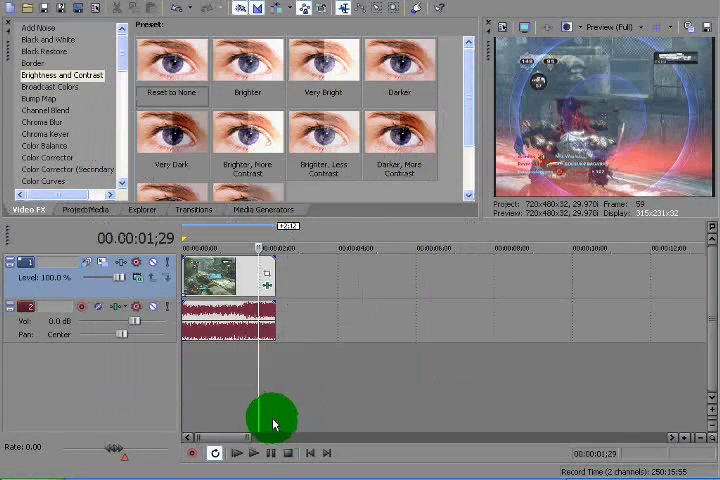
Move the cursor earlier in the clip and reopen its Brightness and Contrast settings.
left_click(236, 452)
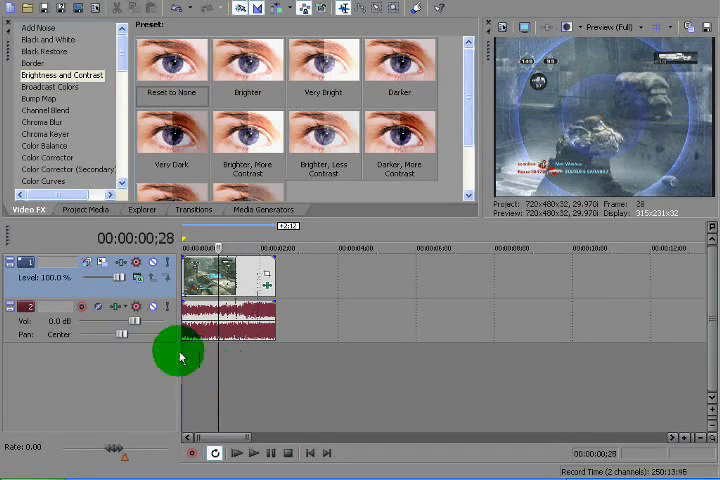
left_click(40, 98)
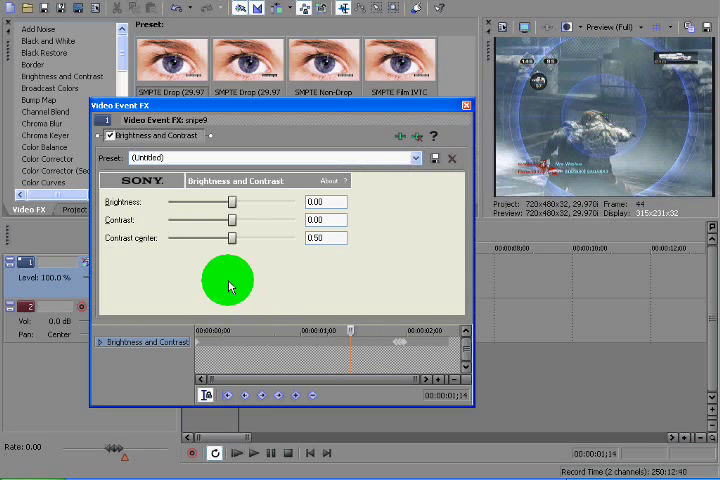
mouse_move(416, 136)
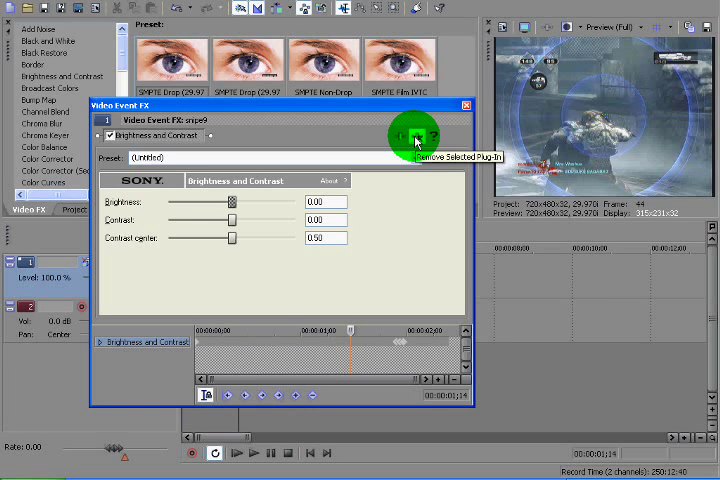
Remove the selected plug-in from the clip's effect chain and return to the timeline.
left_click(464, 104)
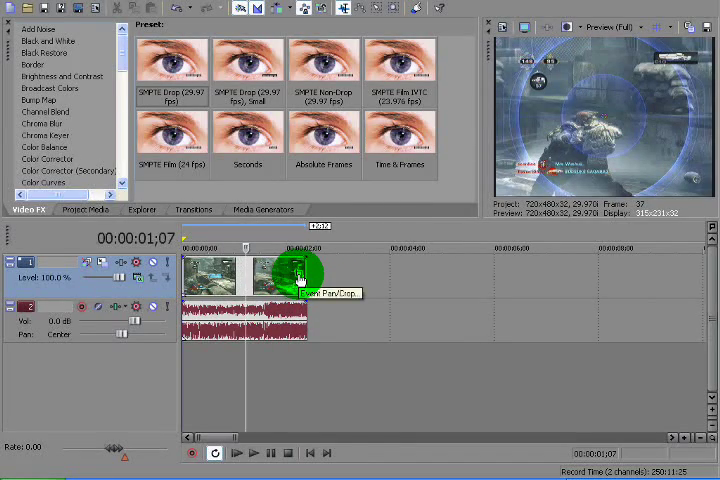
In Pan/Crop, keyframe a rotation of the frame around its centre at the headshot moment.
left_click(298, 264)
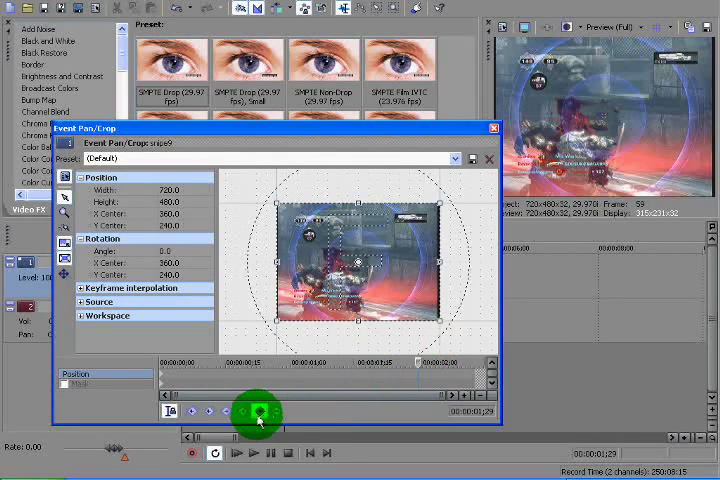
left_click_drag(256, 410, 404, 358)
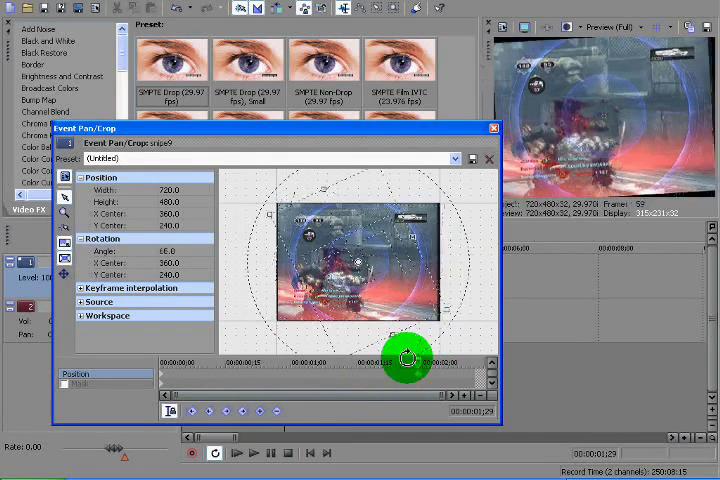
left_click_drag(404, 358, 224, 270)
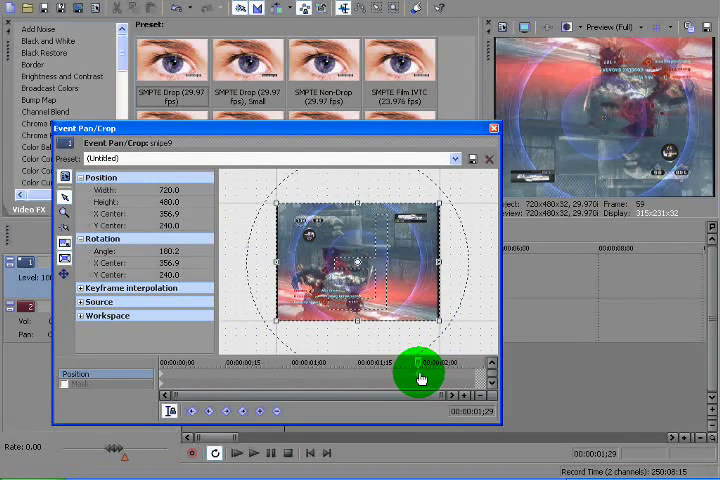
left_click_drag(420, 378, 444, 264)
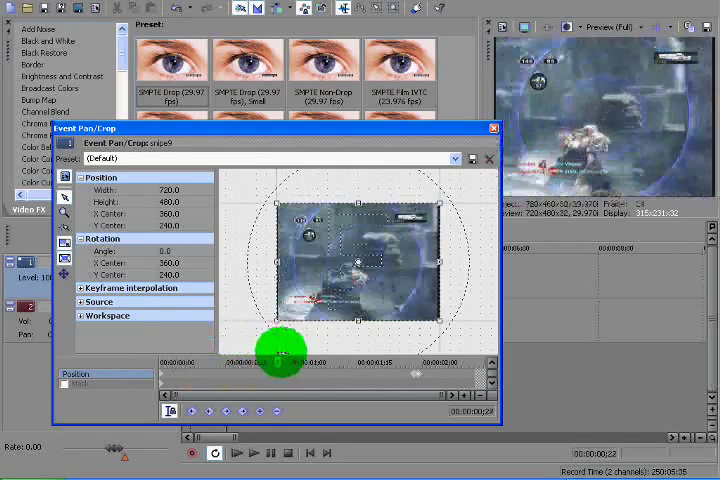
left_click_drag(282, 350, 428, 332)
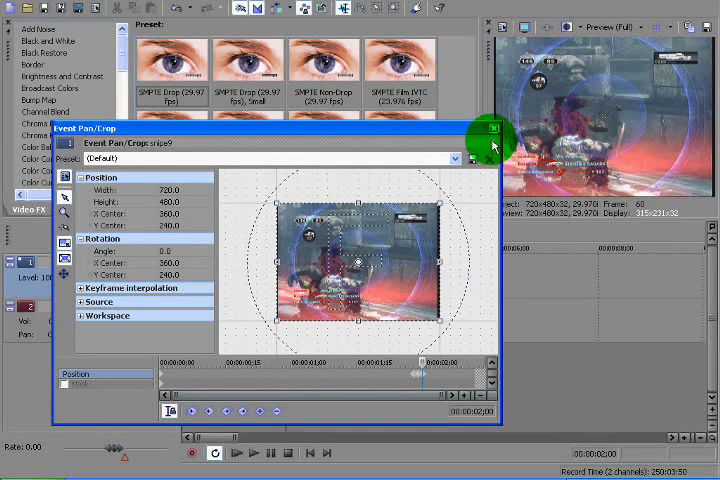
Close Pan/Crop and play the clip from the start to check the rotation.
left_click(492, 128)
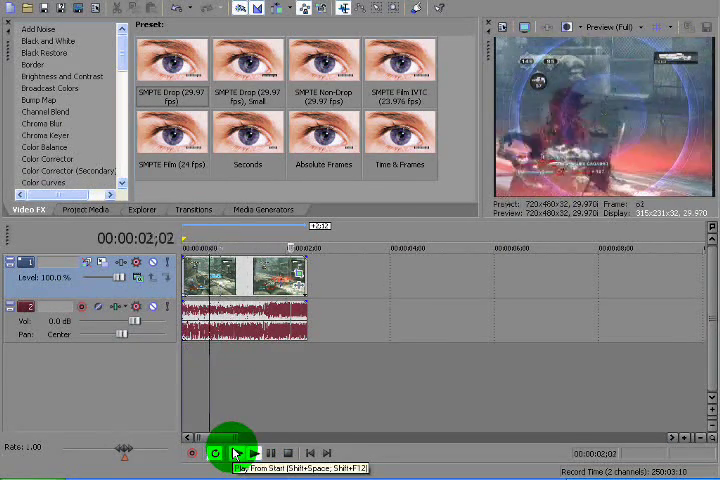
left_click(236, 452)
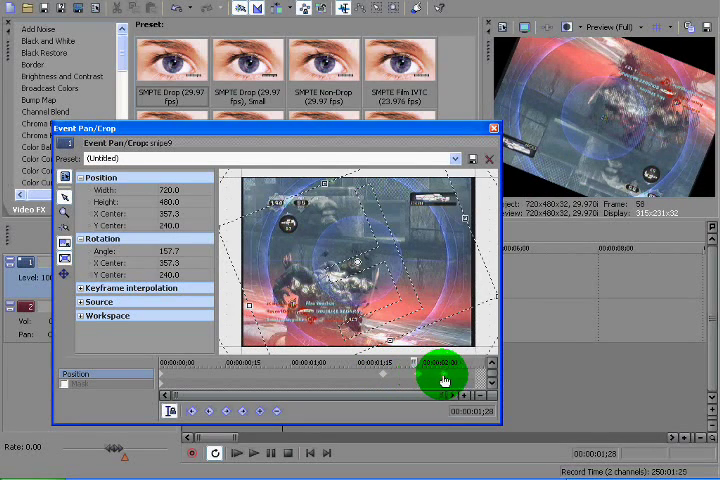
Adjust the Pan/Crop rotation keyframe and play the clip back twice.
left_click_drag(444, 382, 492, 136)
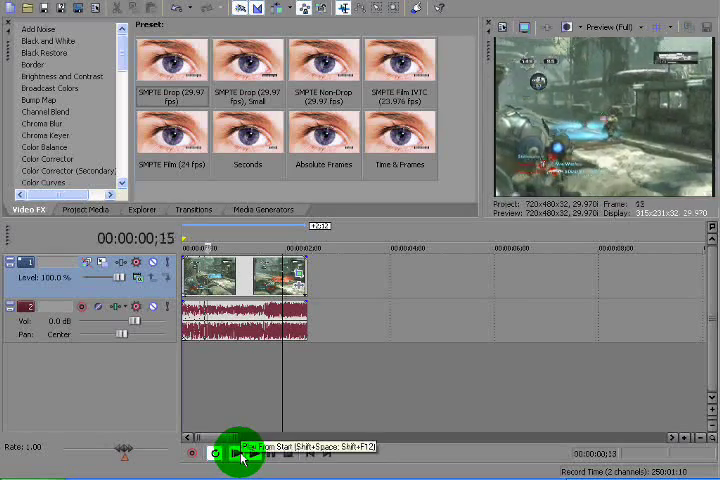
left_click(240, 452)
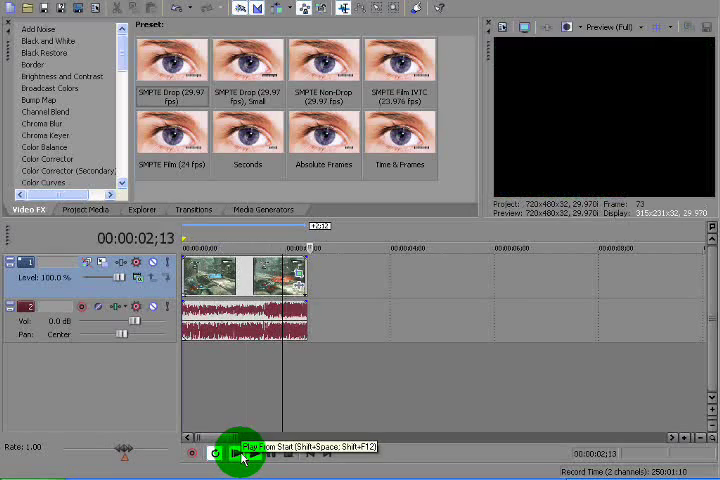
left_click(236, 452)
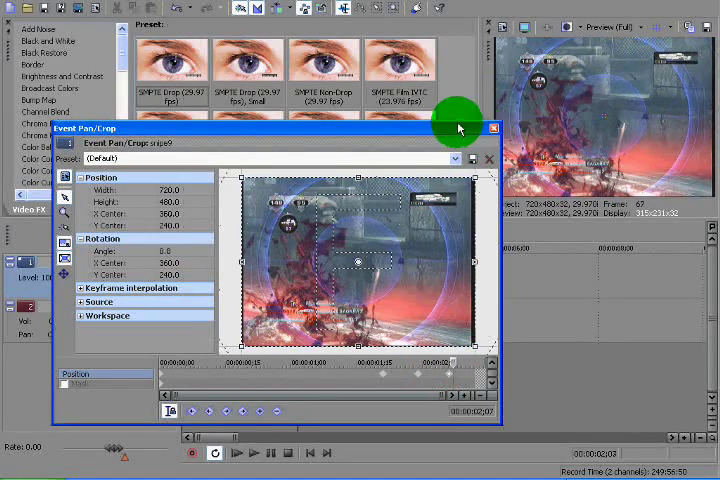
Close the Event Pan/Crop window and play the clip from the start to preview the flash and 180° flip.
left_click(492, 128)
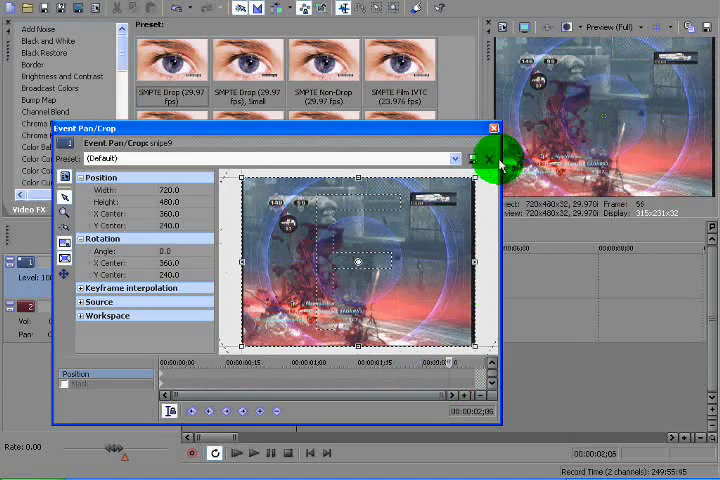
left_click(492, 128)
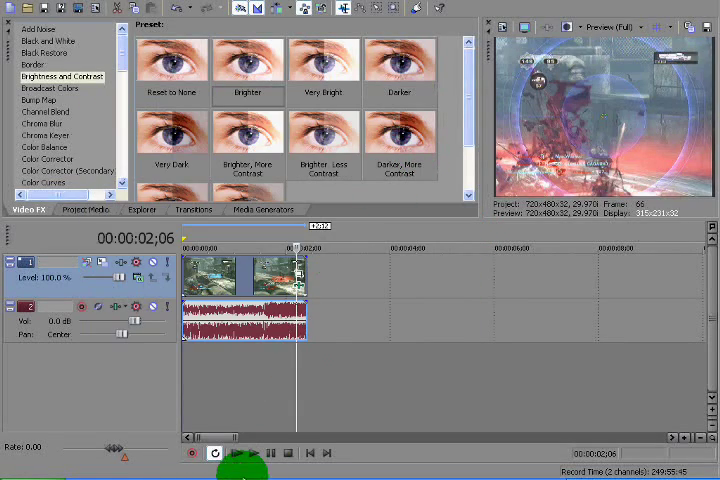
left_click(236, 452)
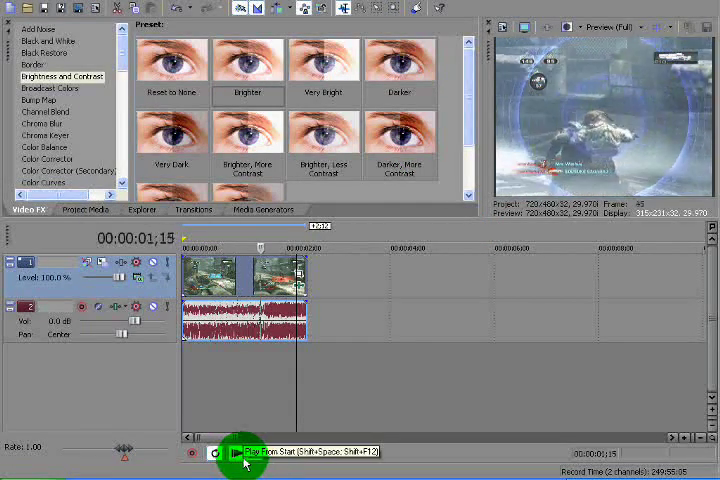
left_click(244, 452)
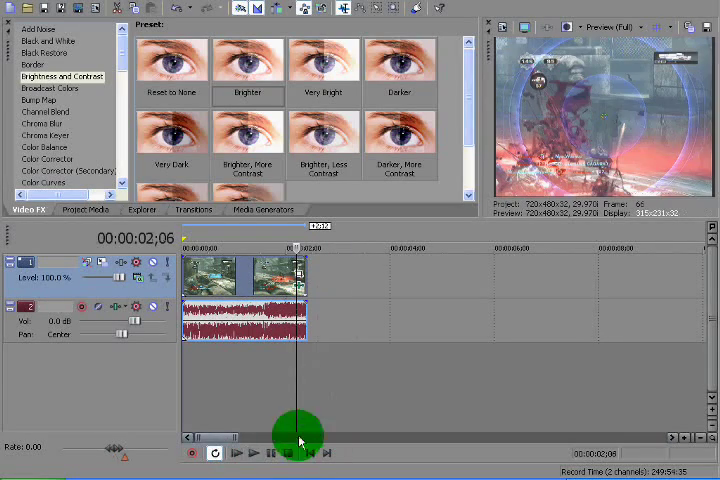